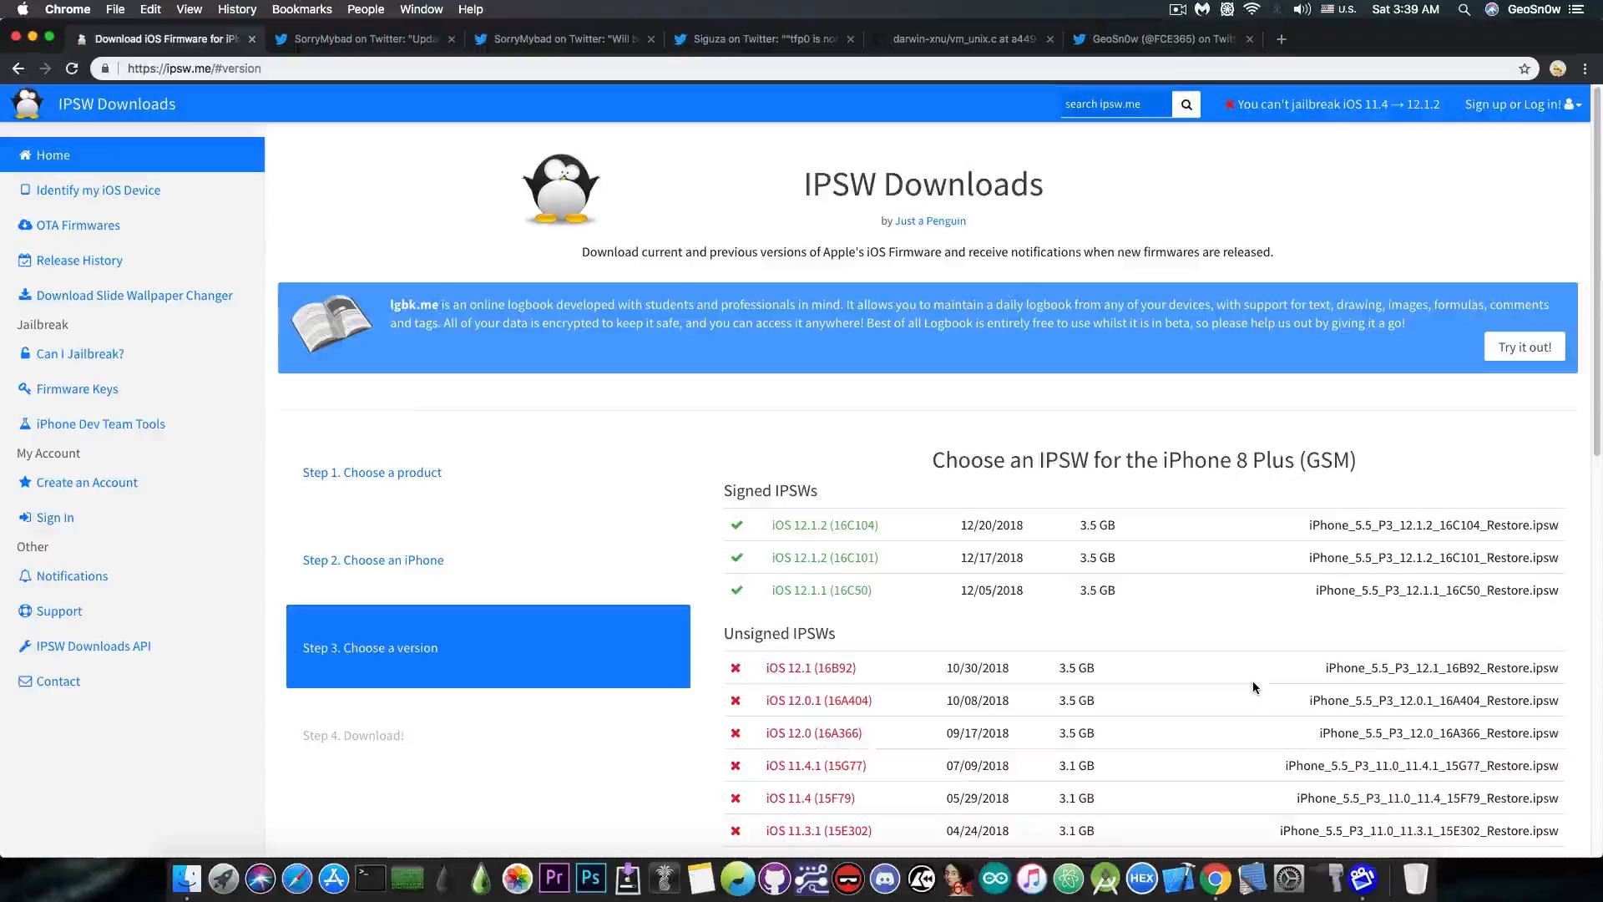
mouse_move(801, 531)
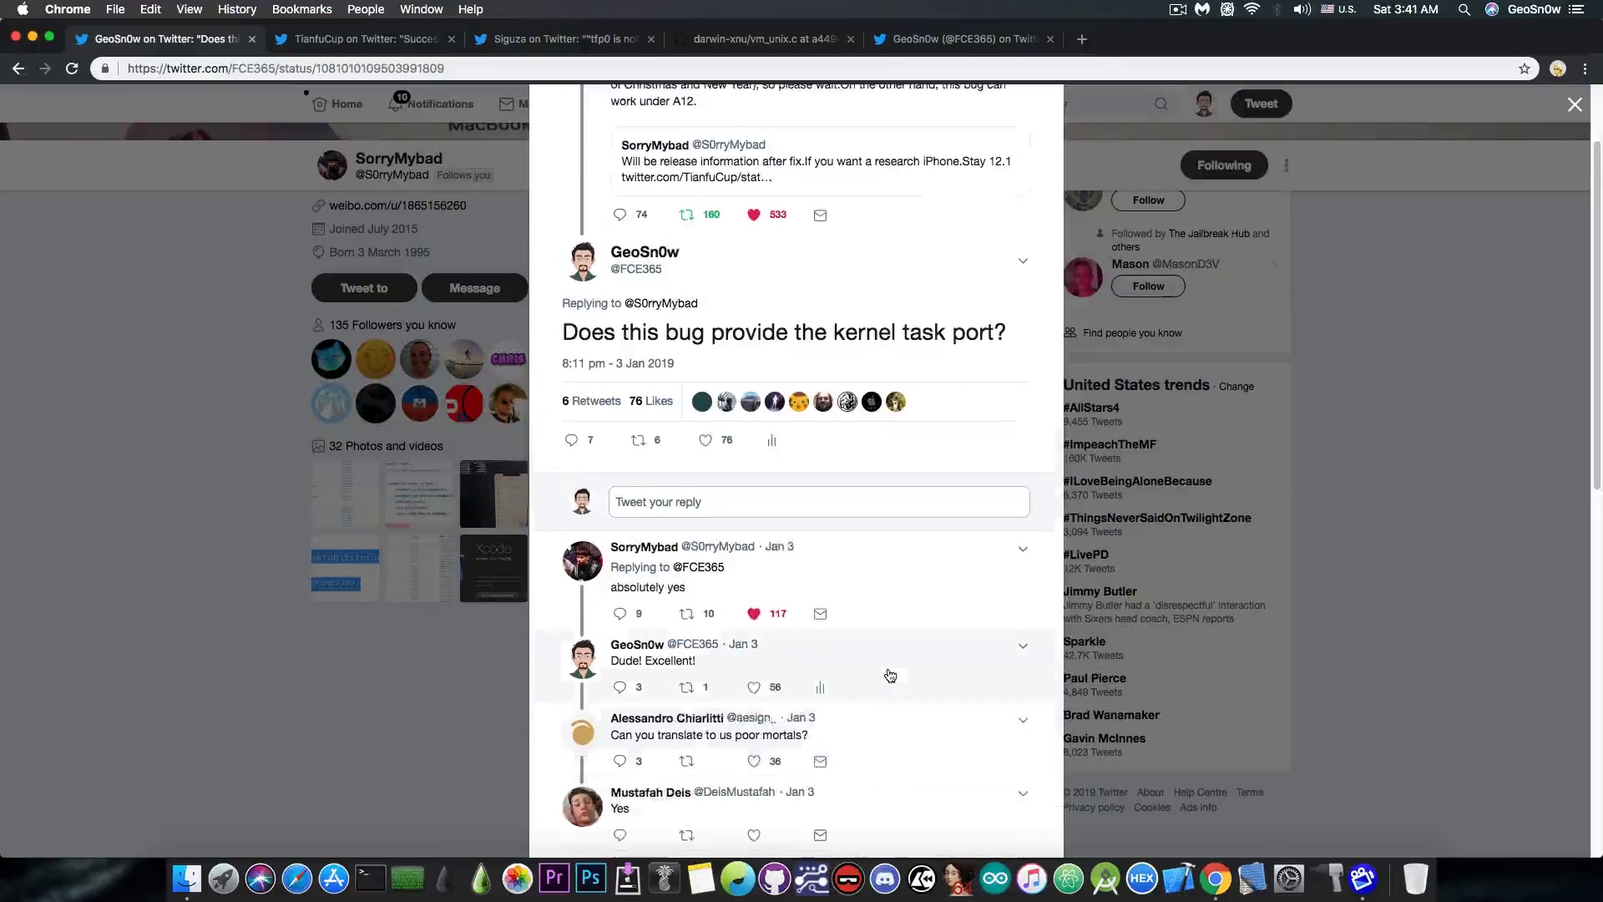
scroll(down, 3)
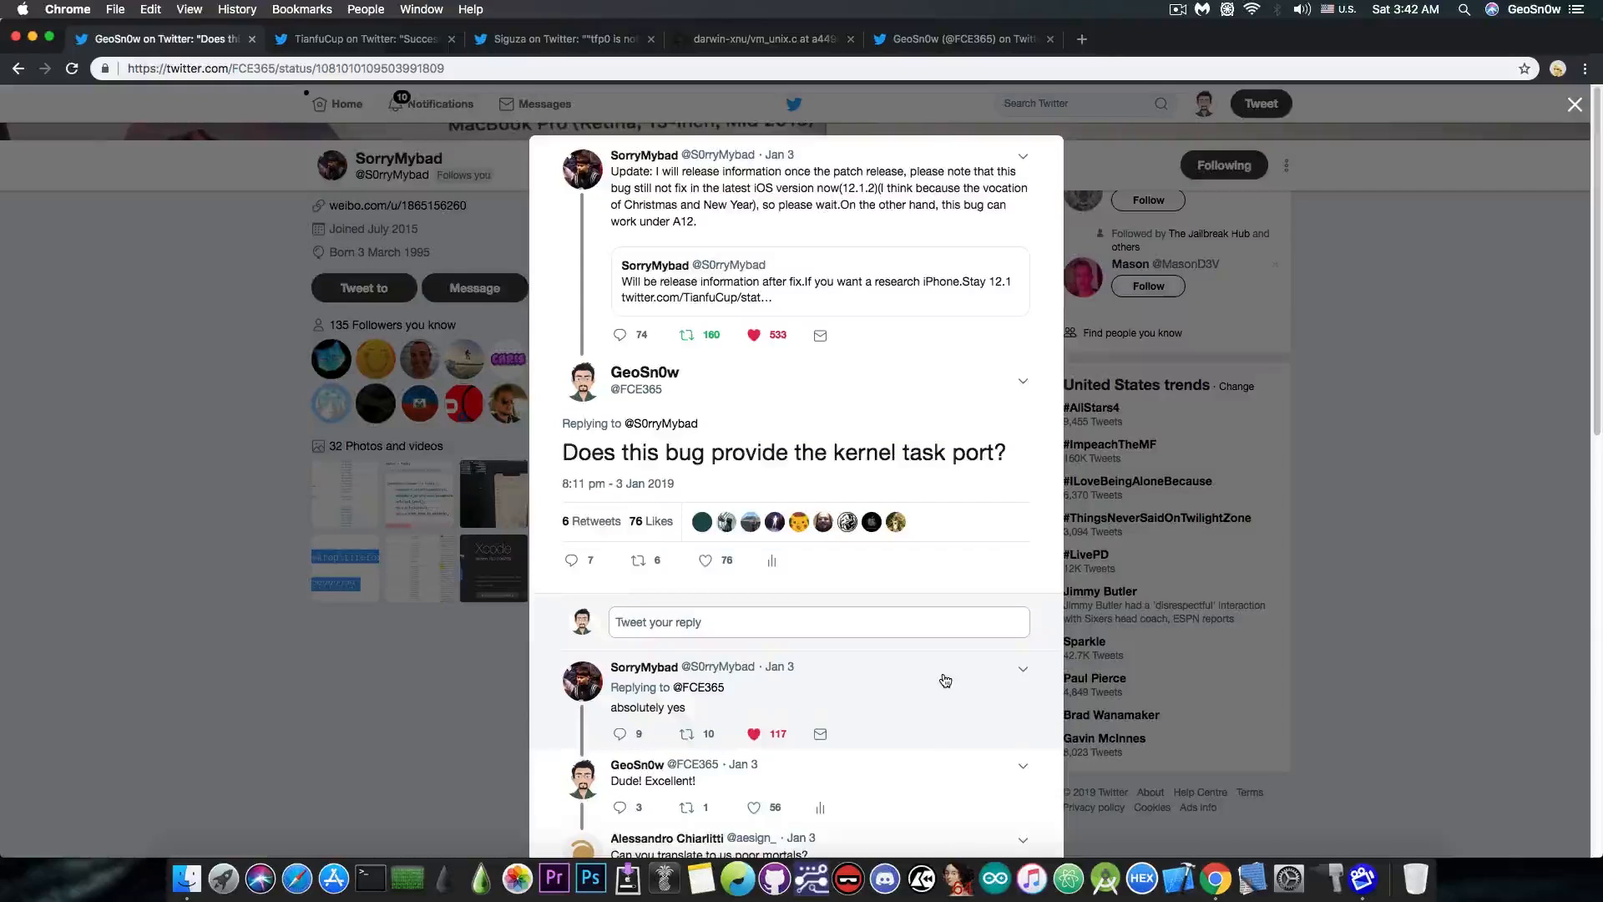
- Switch to the Siguza tab showing the 'tfp0 is not the end of the game' tweet
click(561, 39)
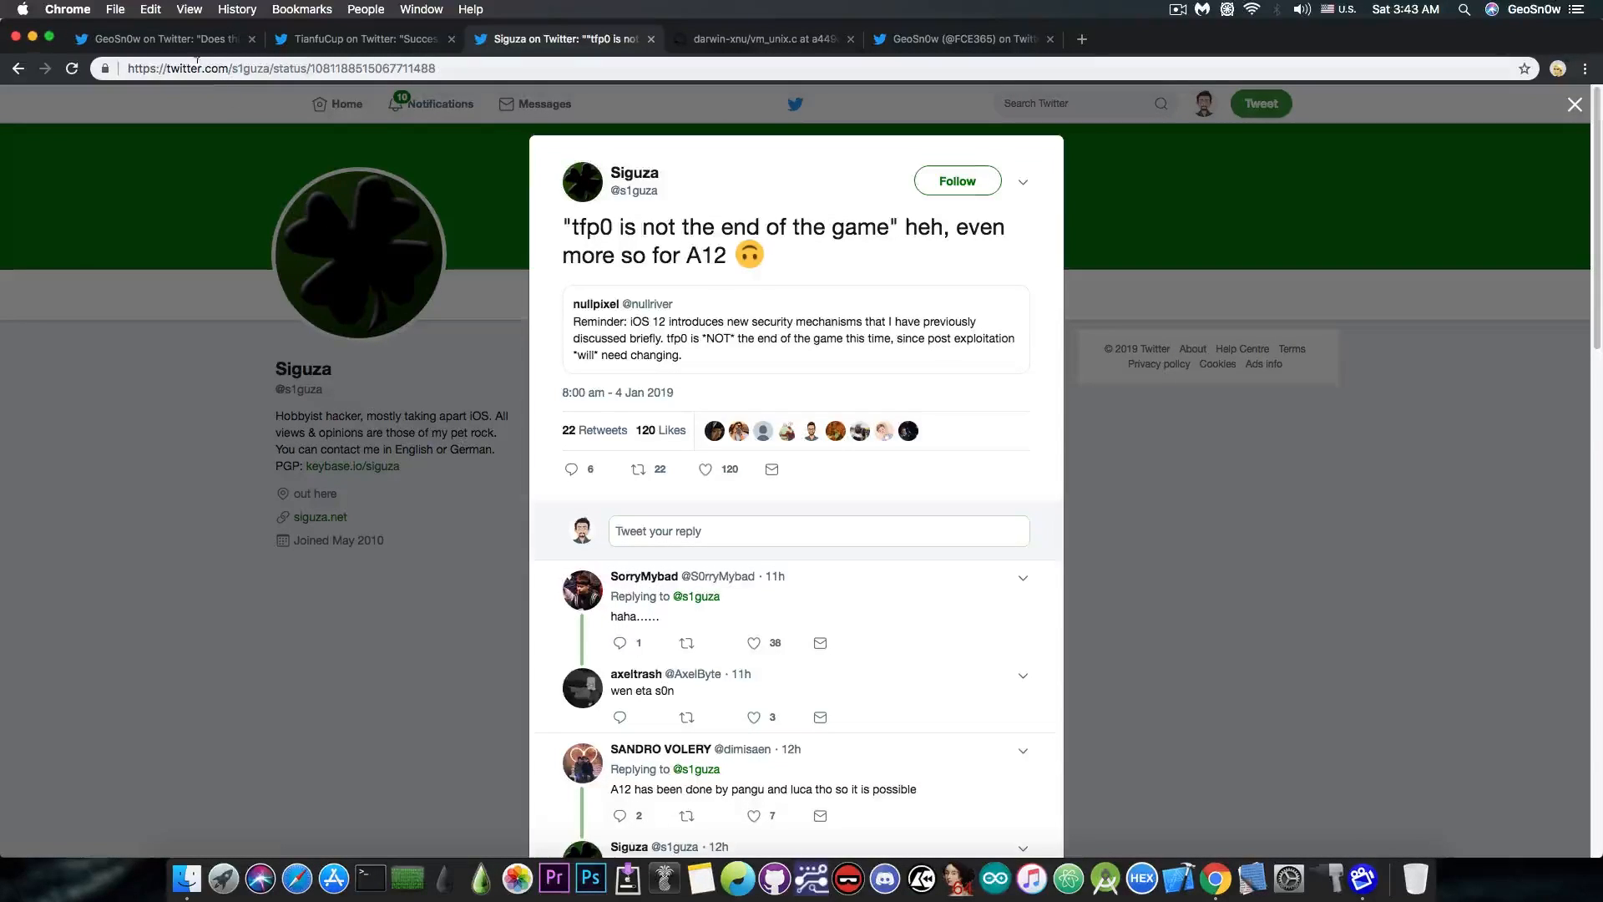
mouse_move(149, 156)
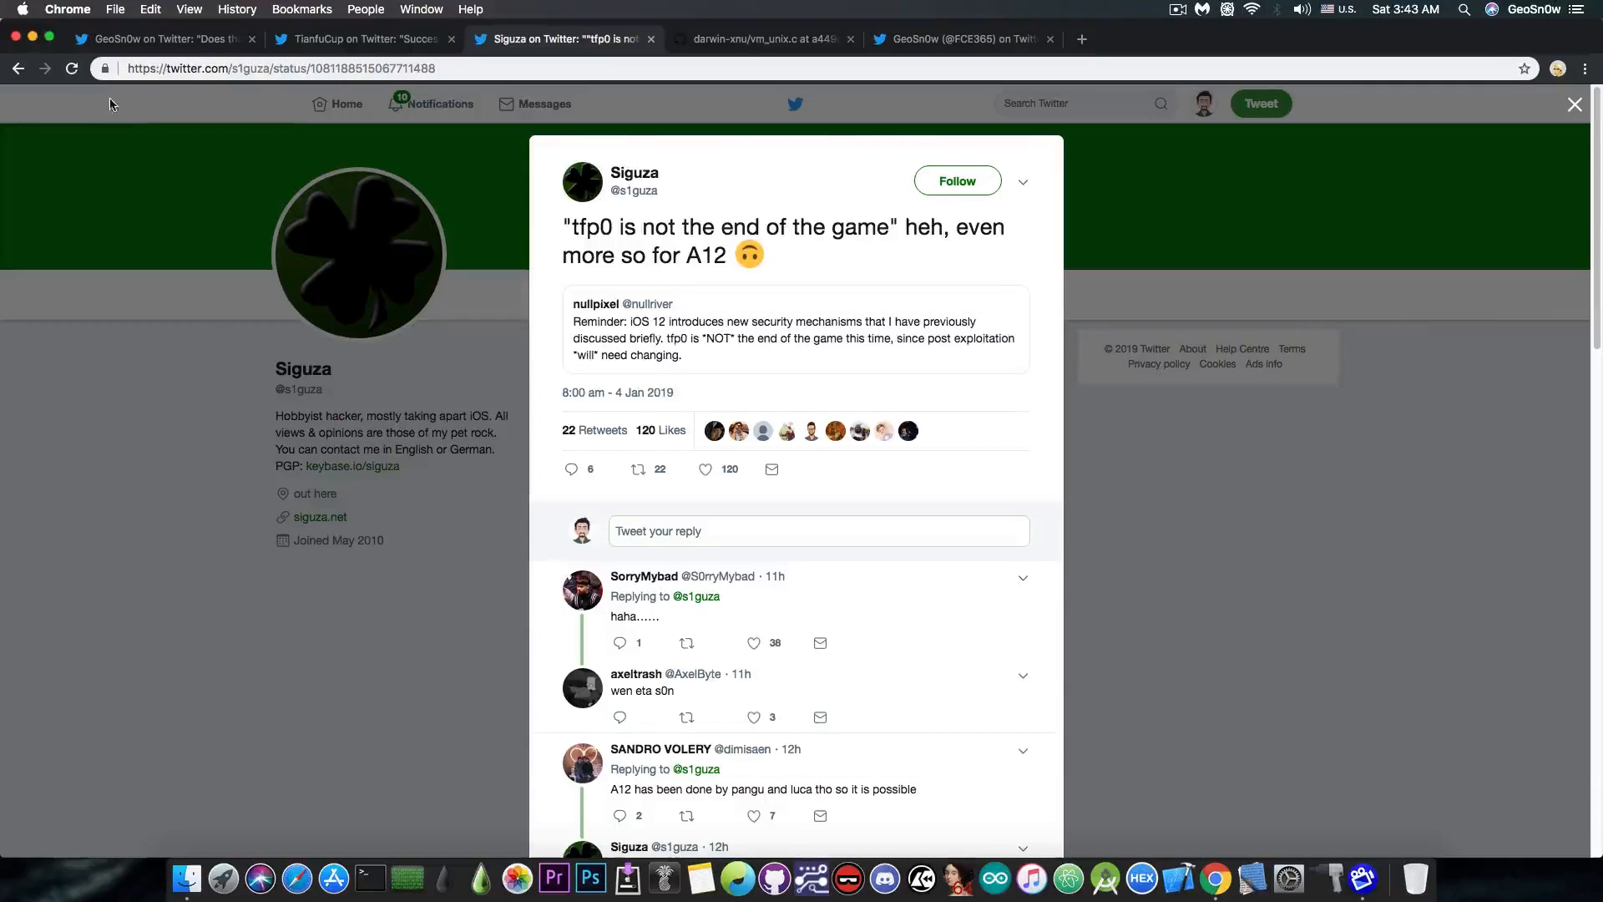
click(164, 39)
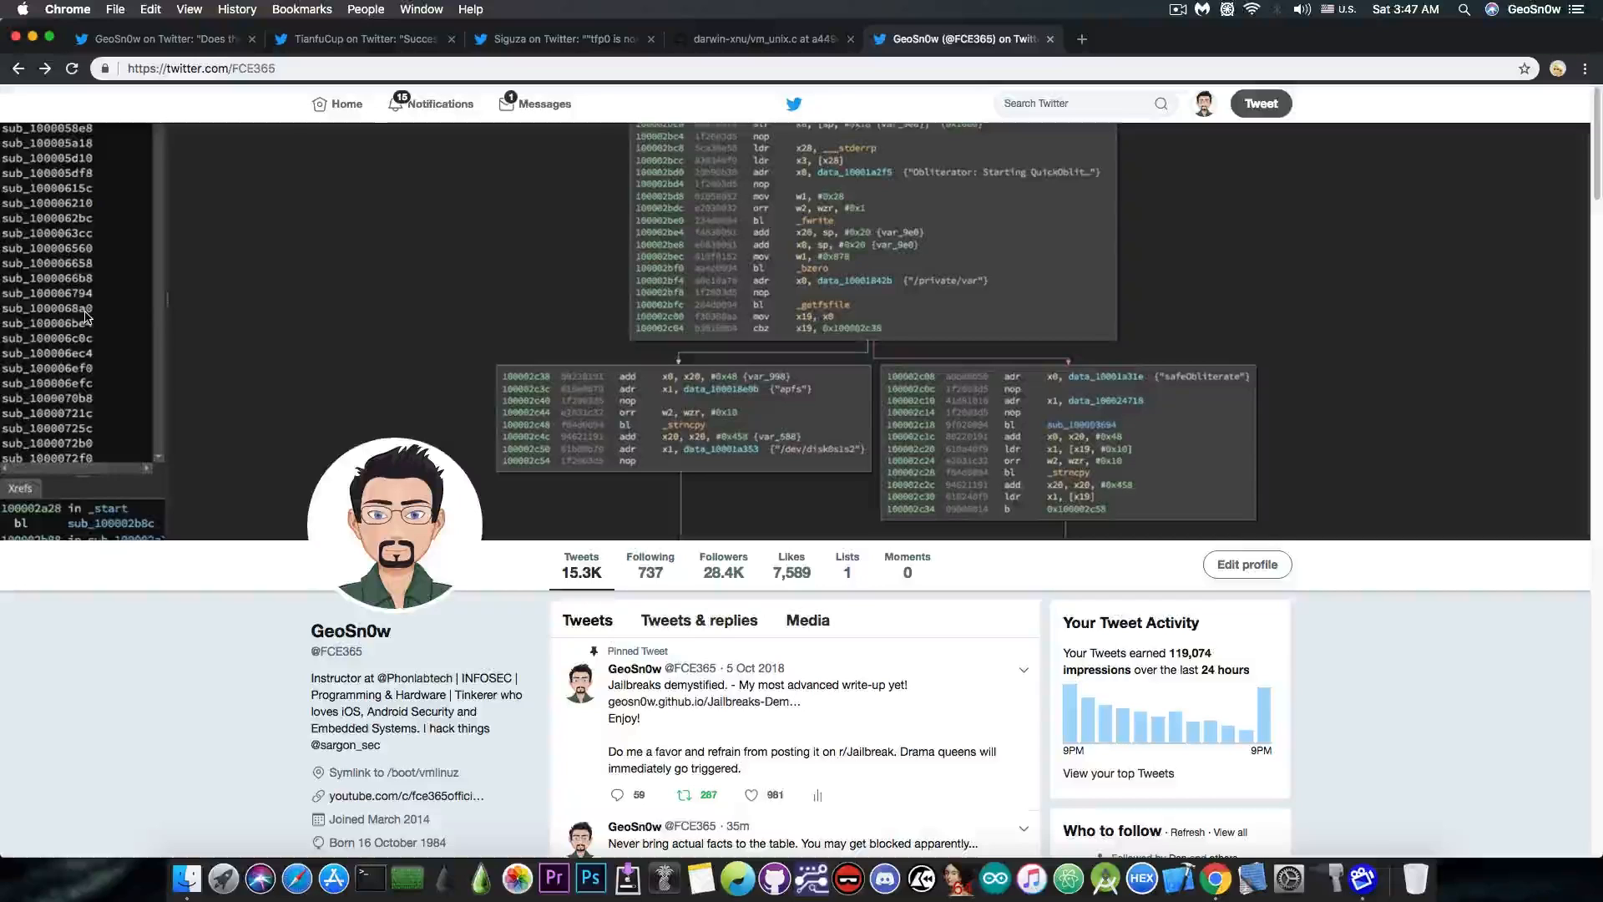
mouse_move(558, 39)
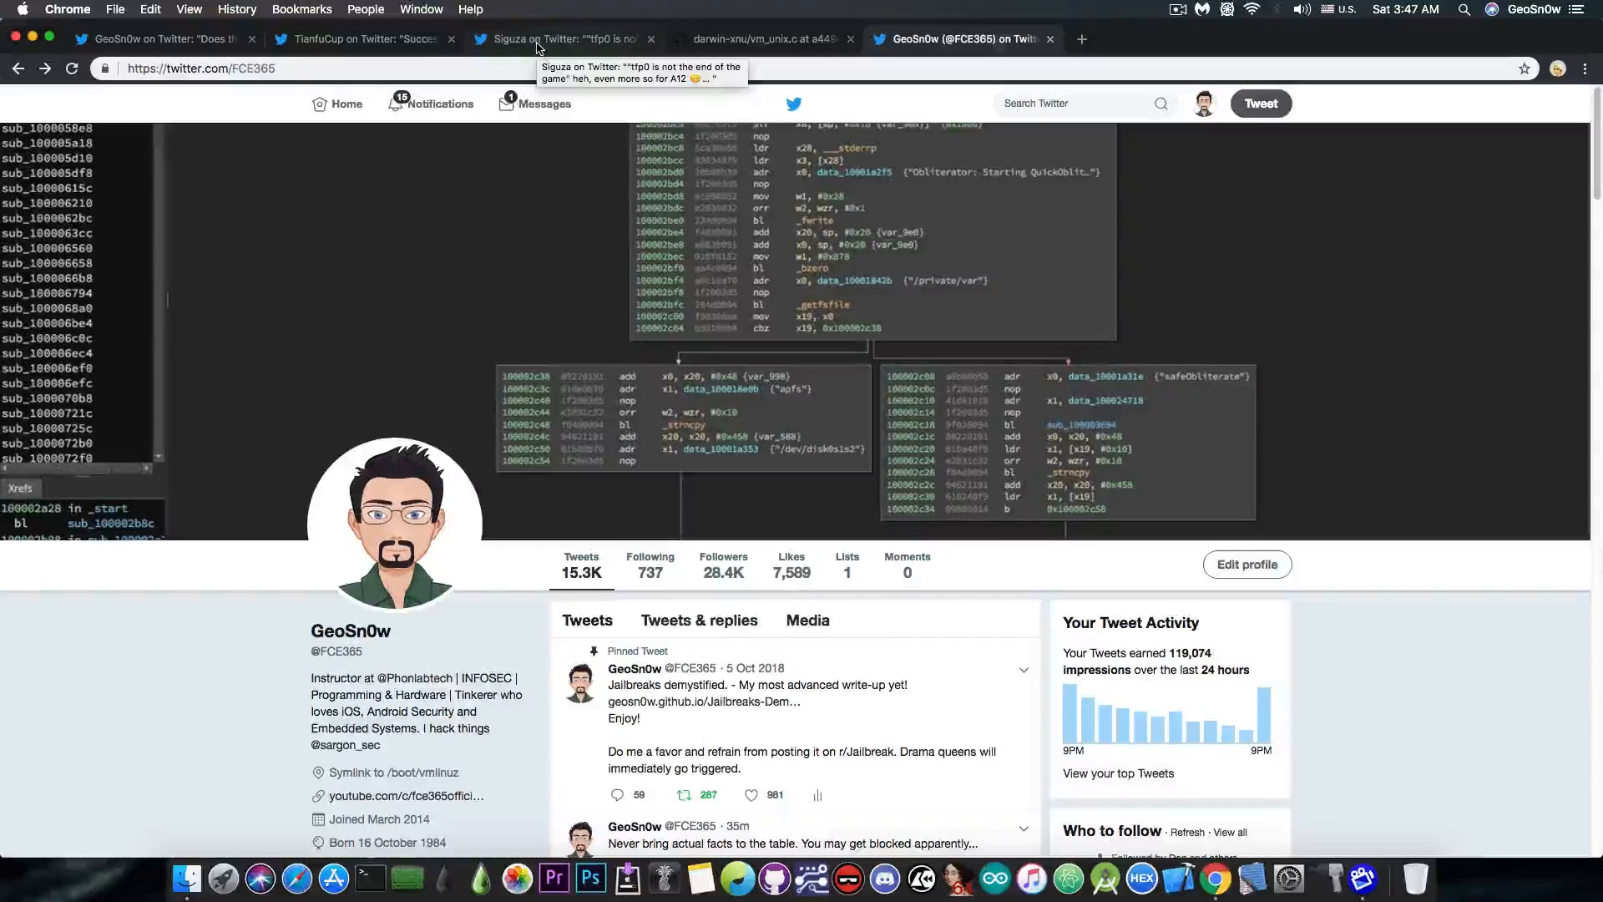
- Return to Siguza's tweet and open the quoted nullpixel tweet about iOS 12
click(557, 40)
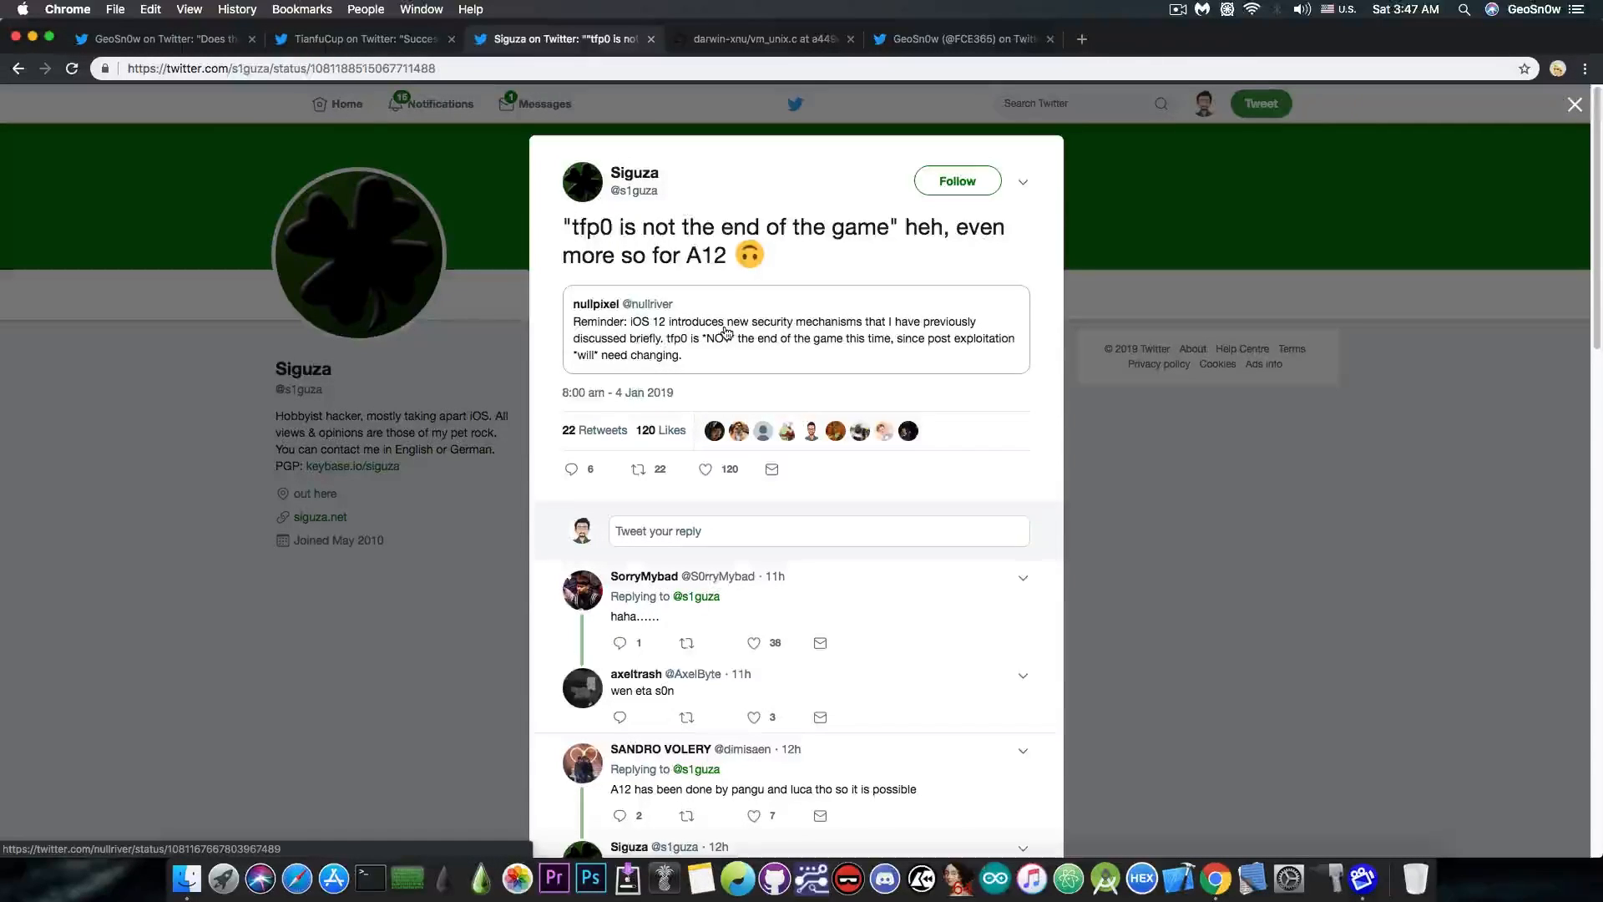
click(796, 338)
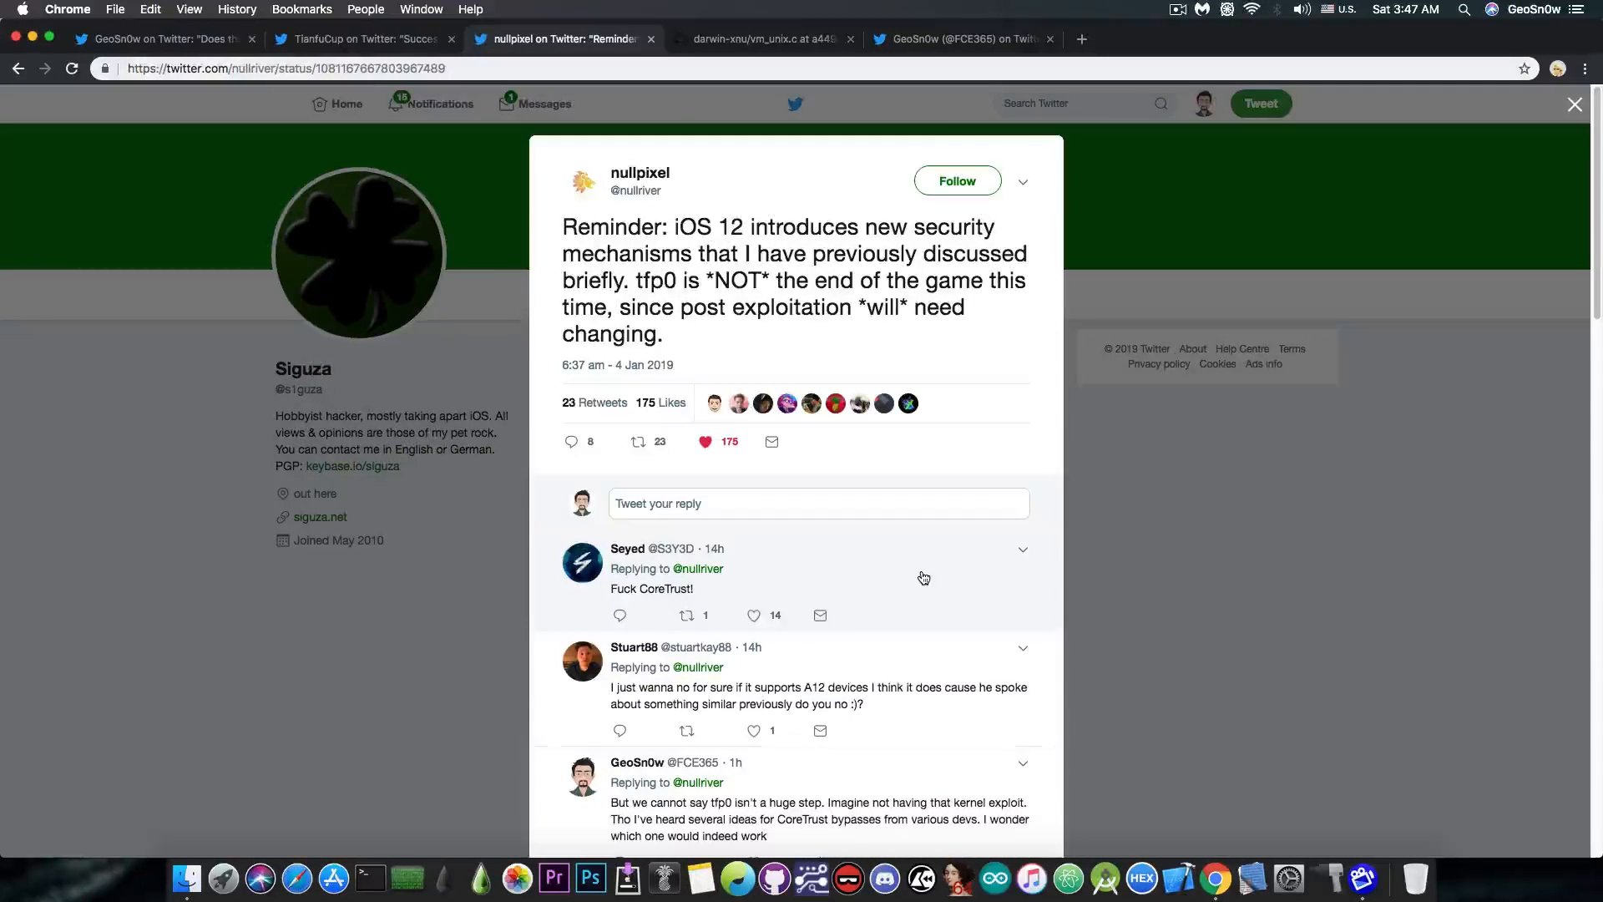
click(761, 39)
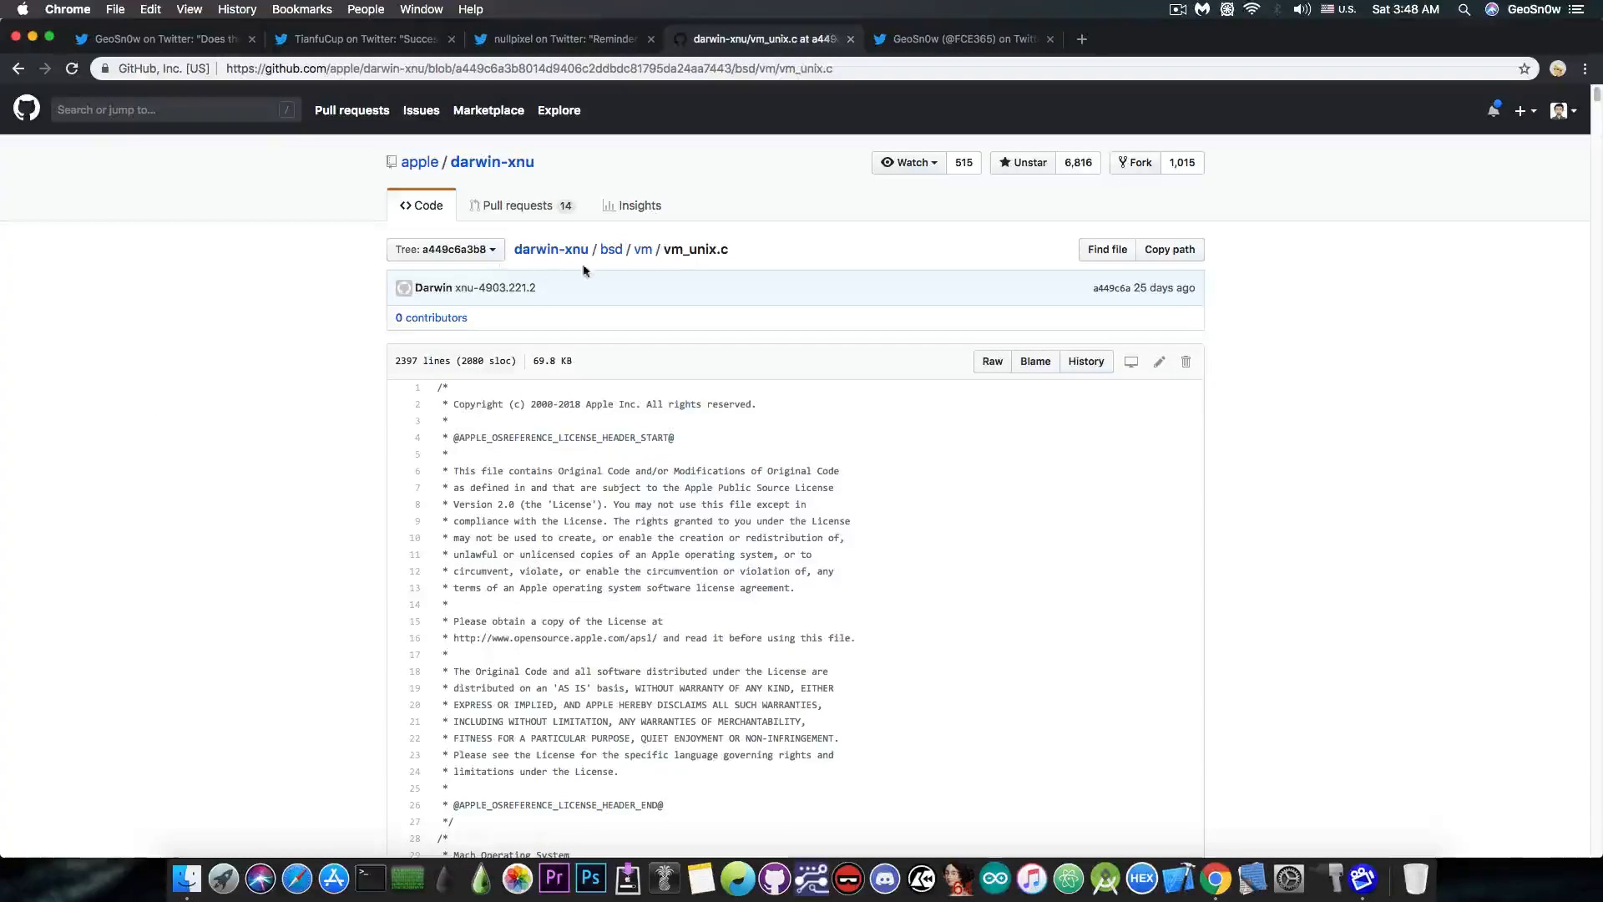
mouse_move(642, 252)
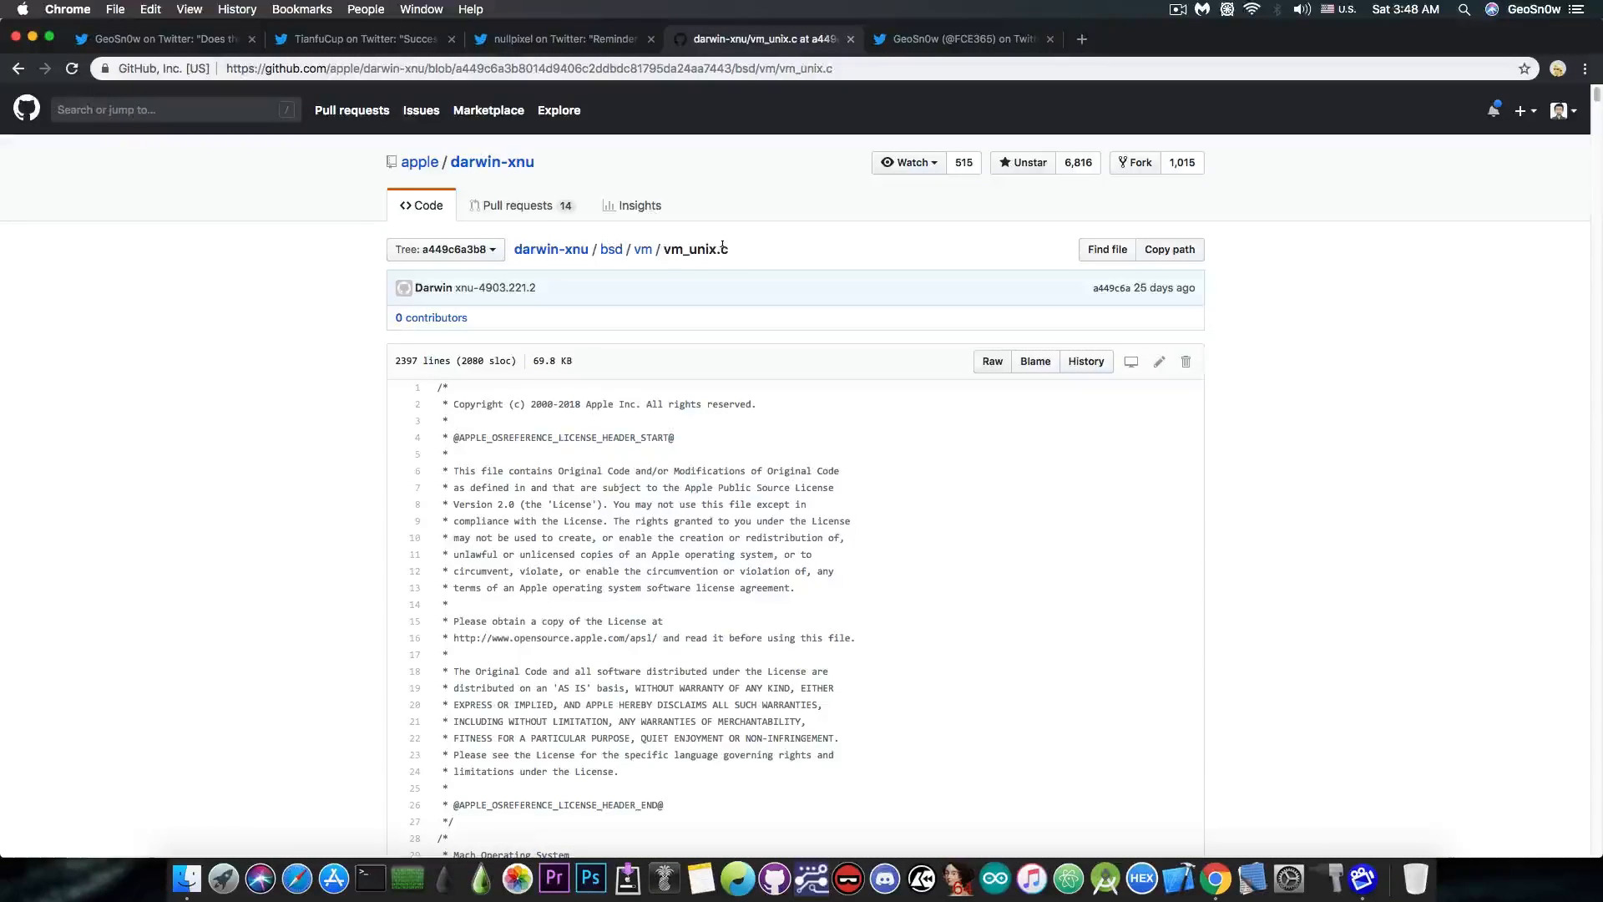
mouse_move(959, 484)
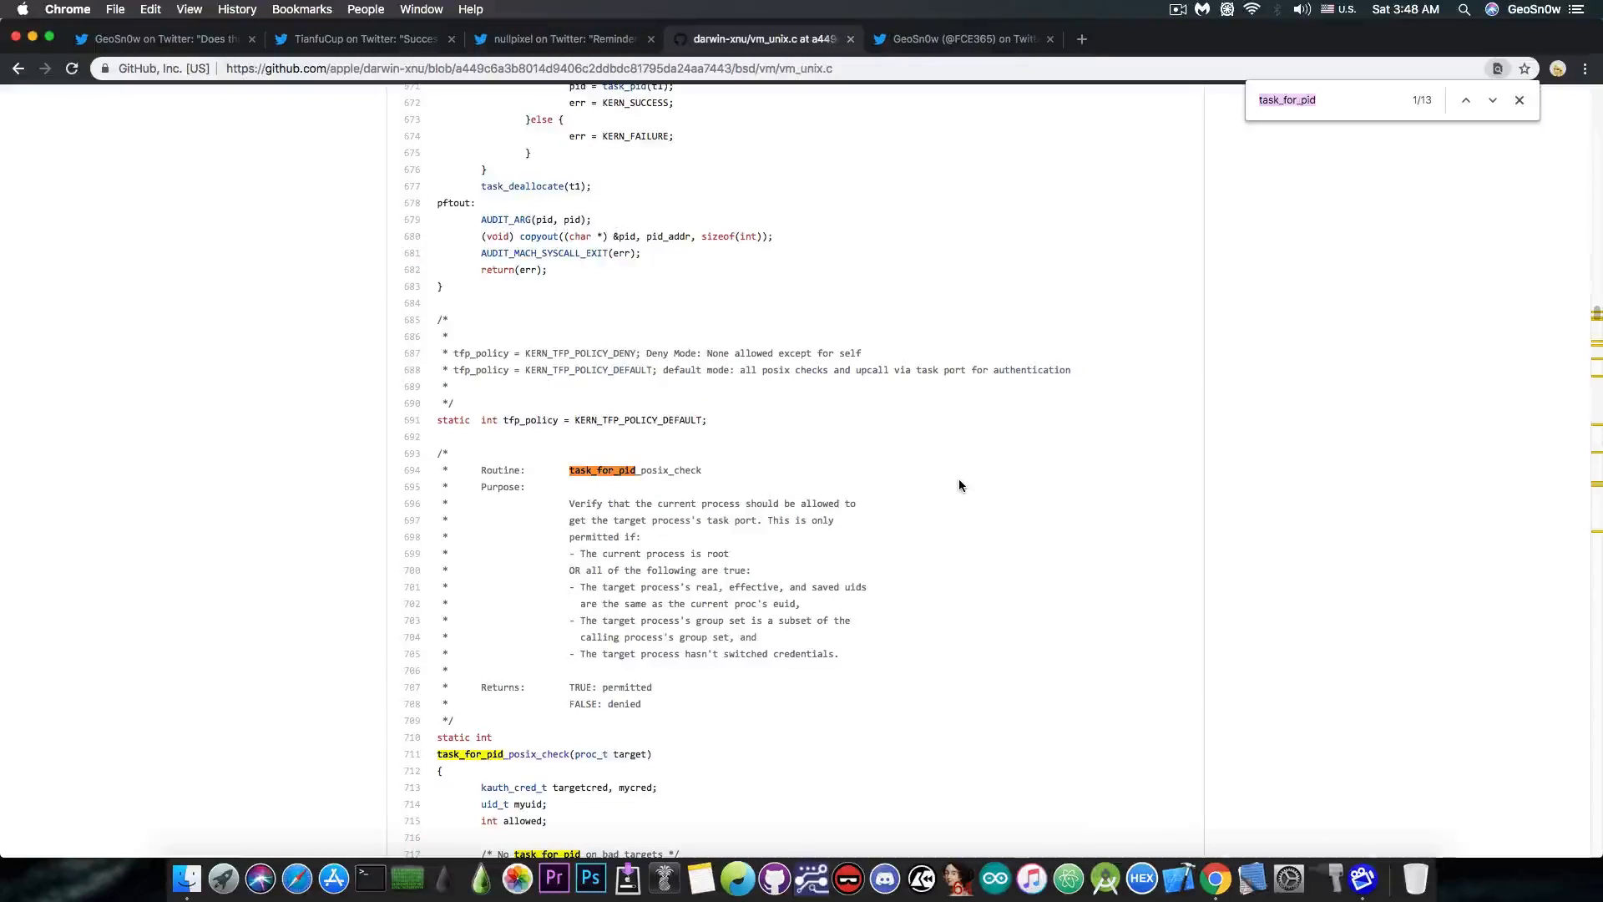
- Jump to find match 4/13 and scroll to the if (pid == 0) block
click(1492, 100)
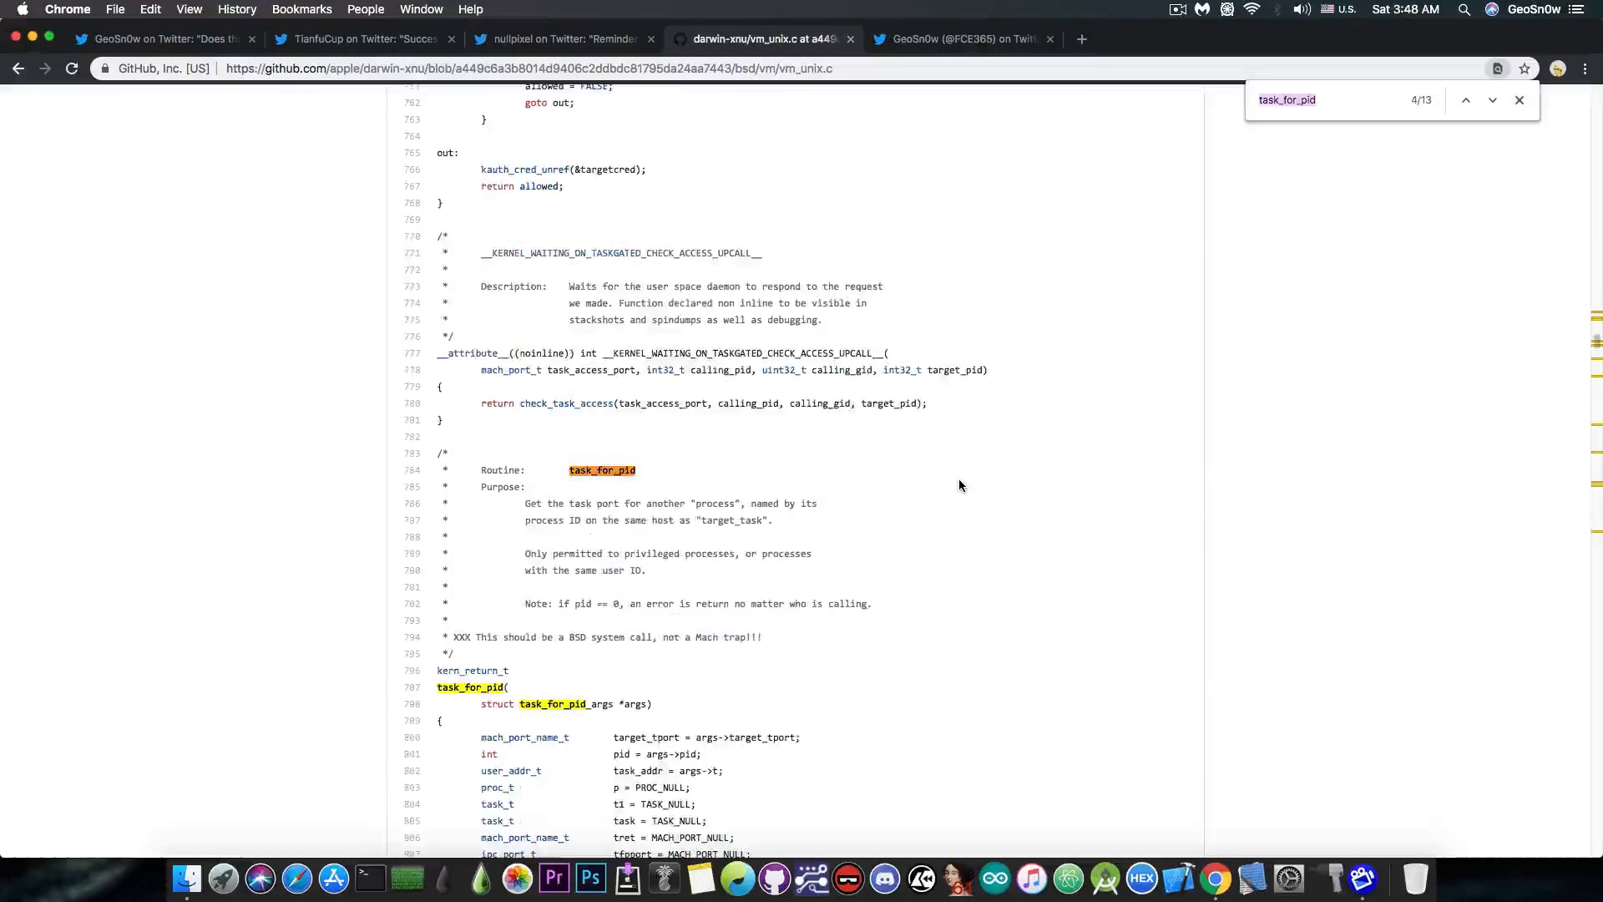
scroll(down, 3)
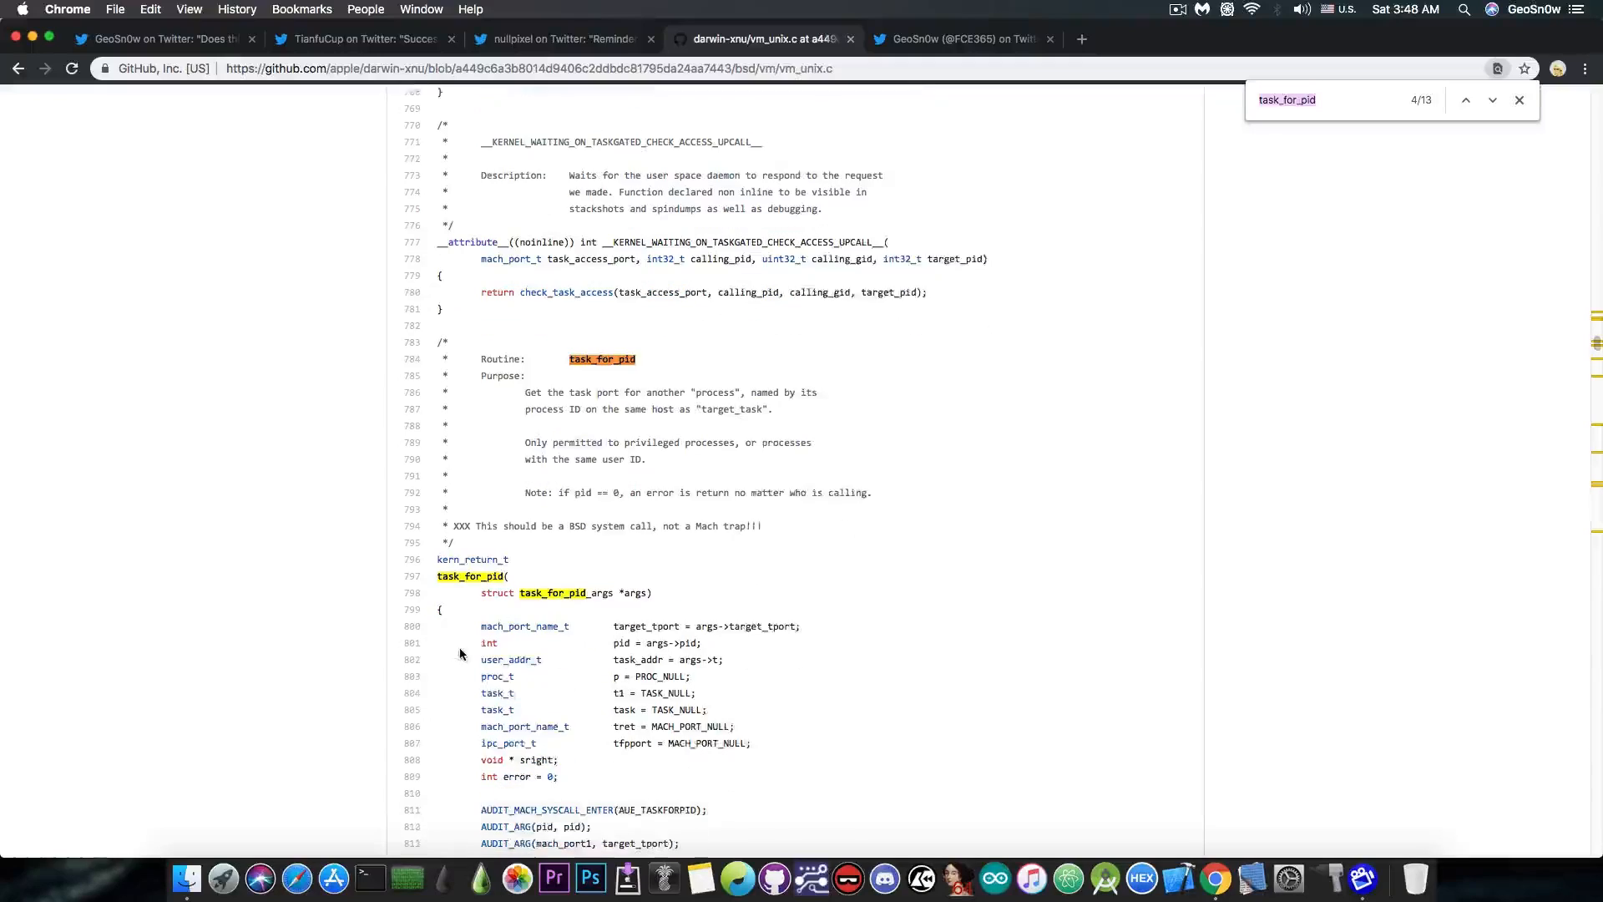
scroll(down, 3)
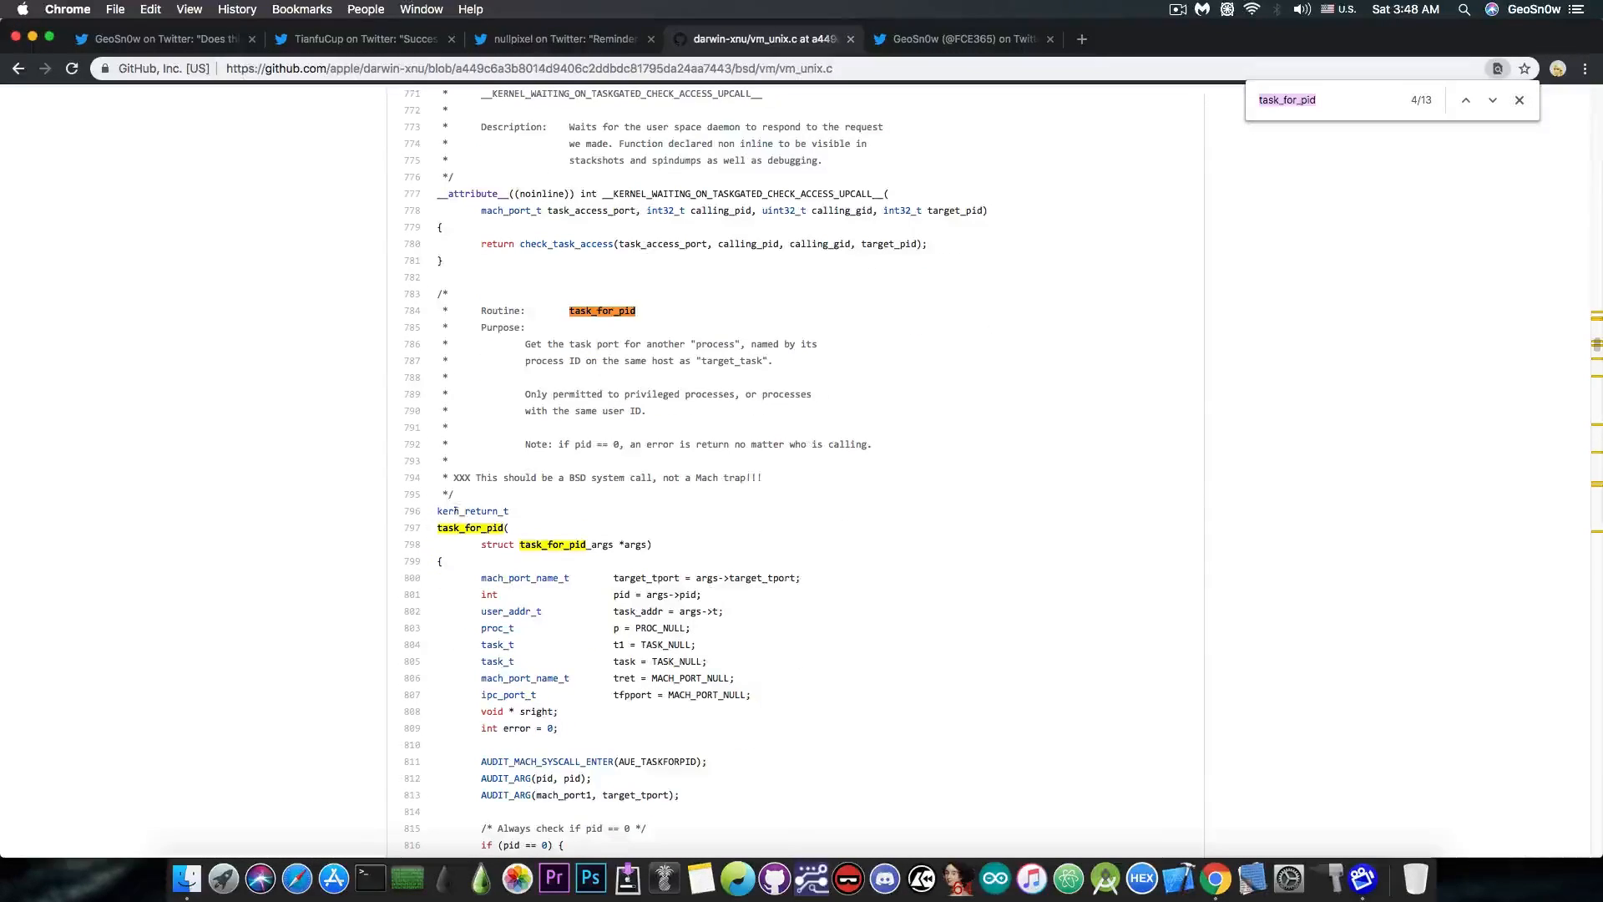
mouse_move(575, 518)
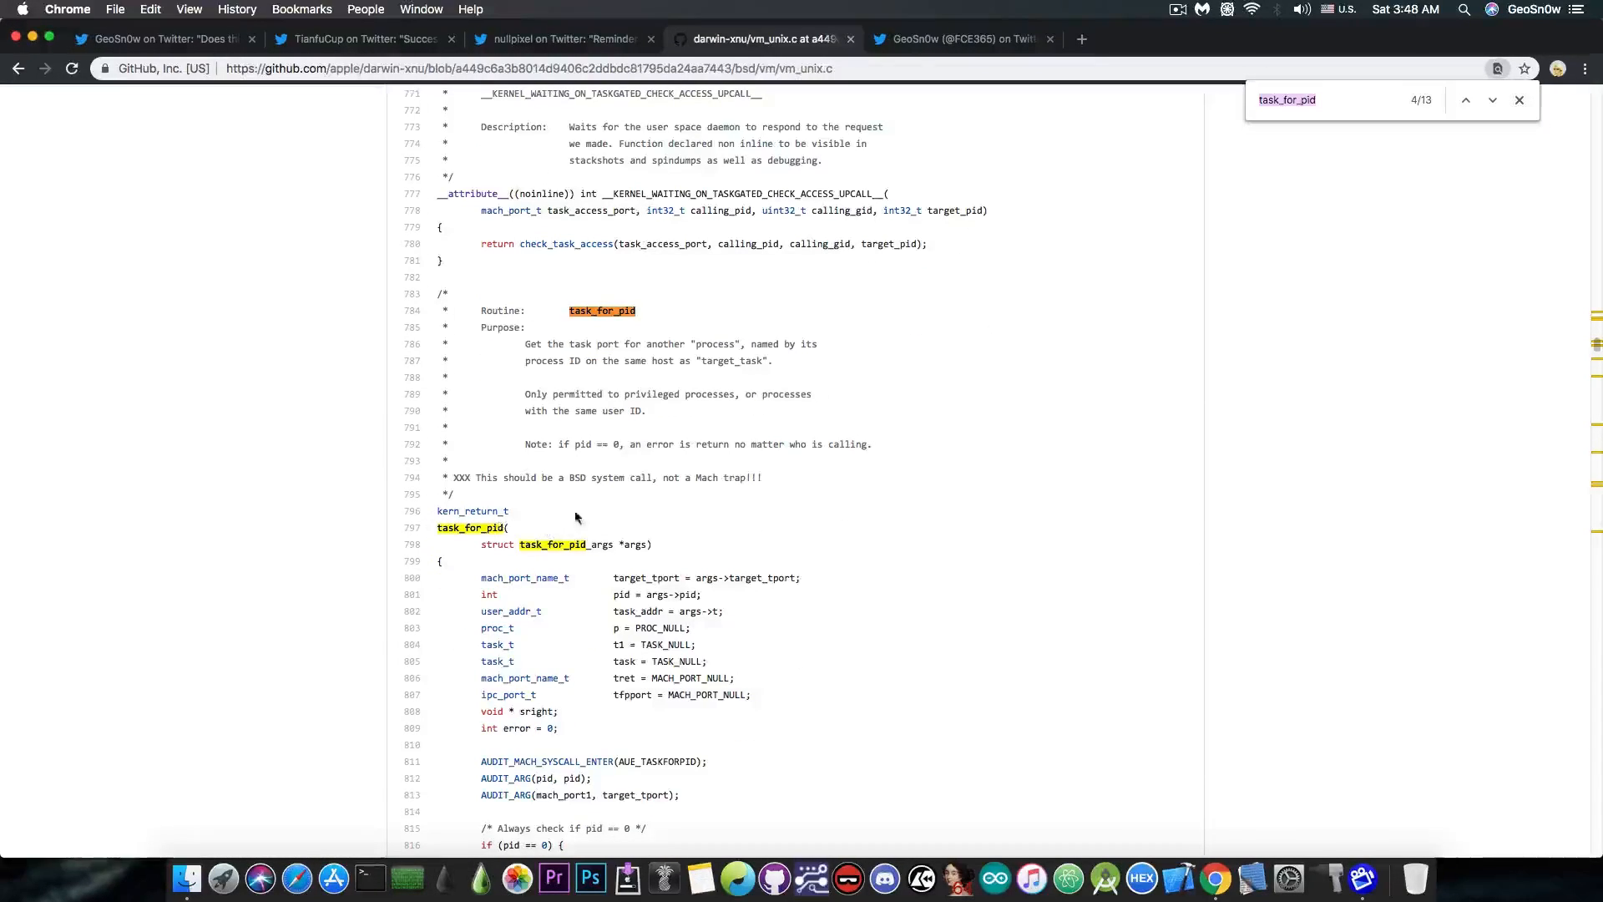
scroll(down, 3)
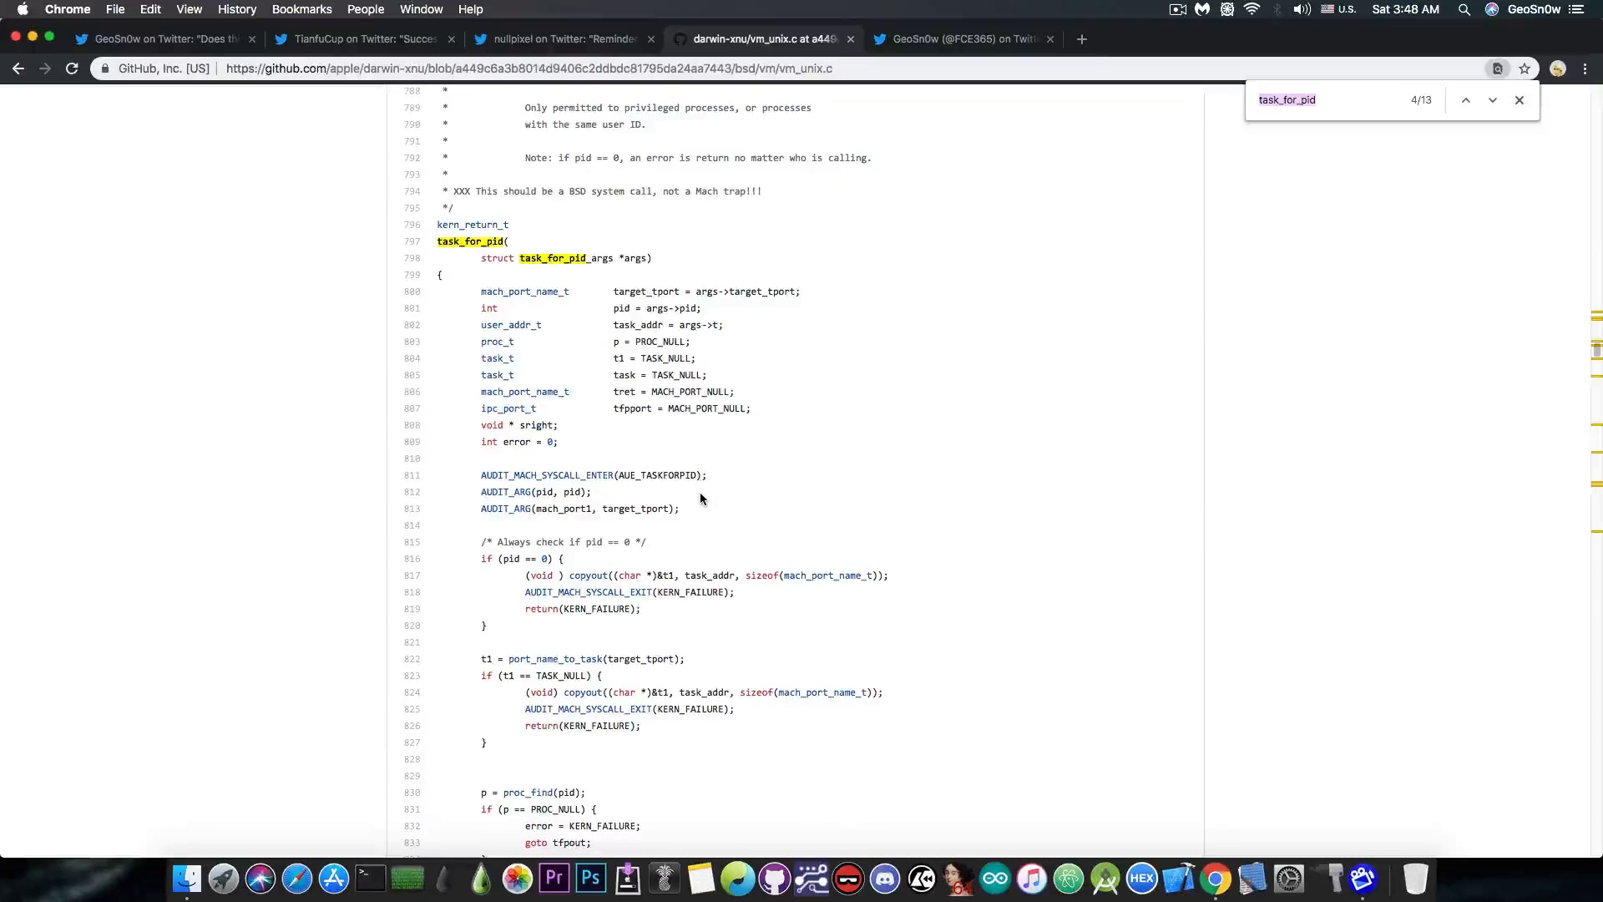
scroll(down, 3)
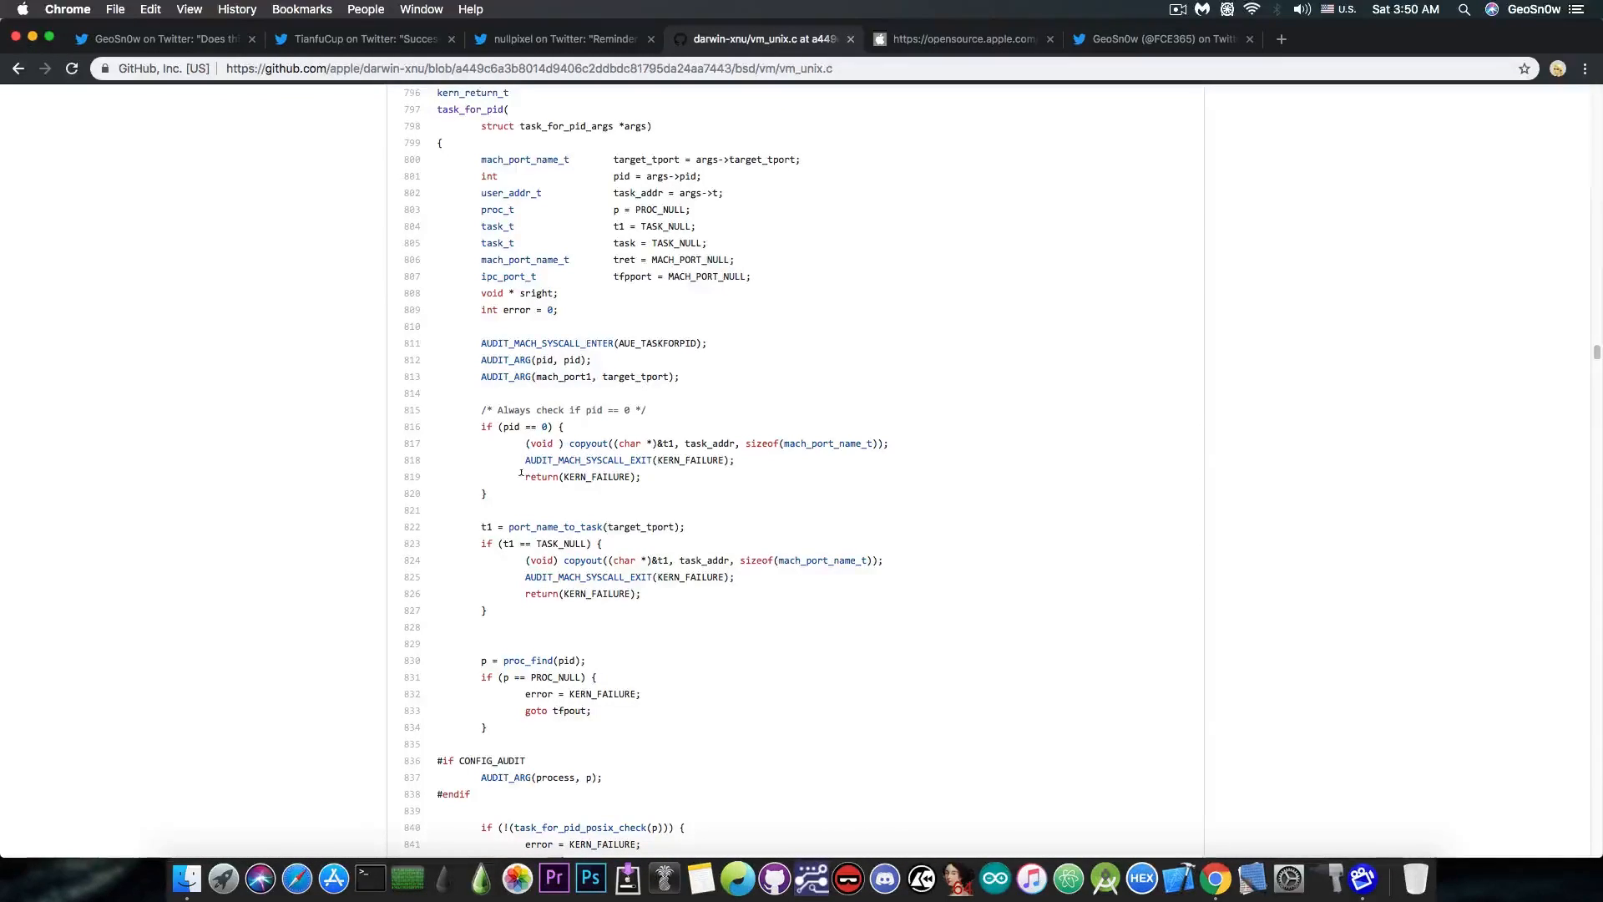
- Select lines 816–820, the if (pid == 0) block through its closing brace
drag(481, 426, 486, 493)
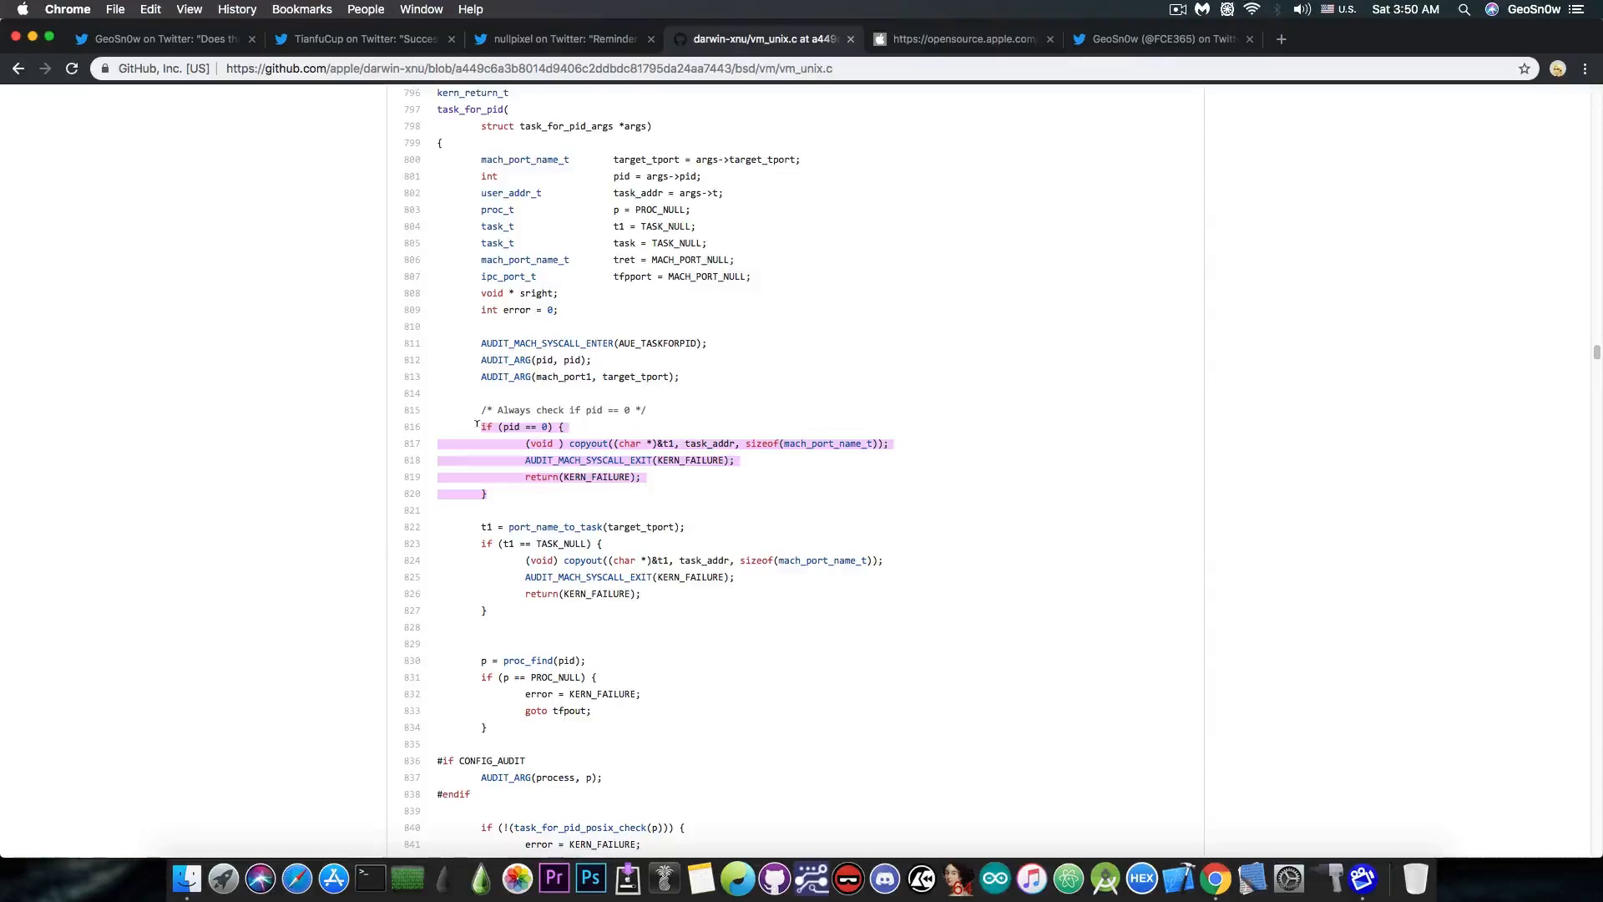
scroll(down, 3)
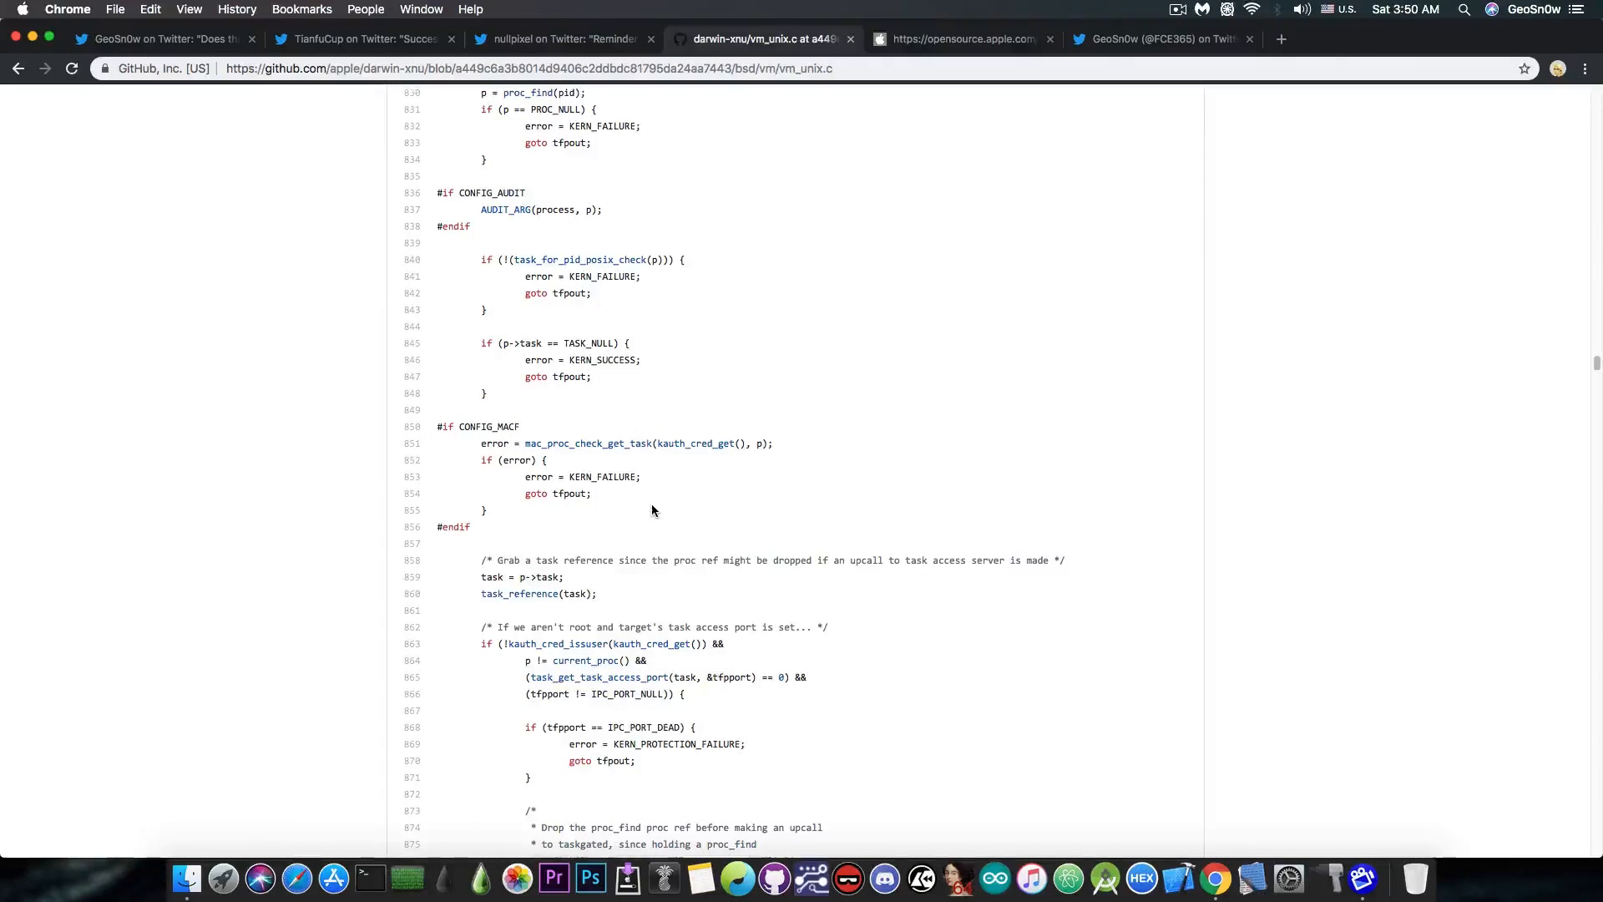
scroll(up, 3)
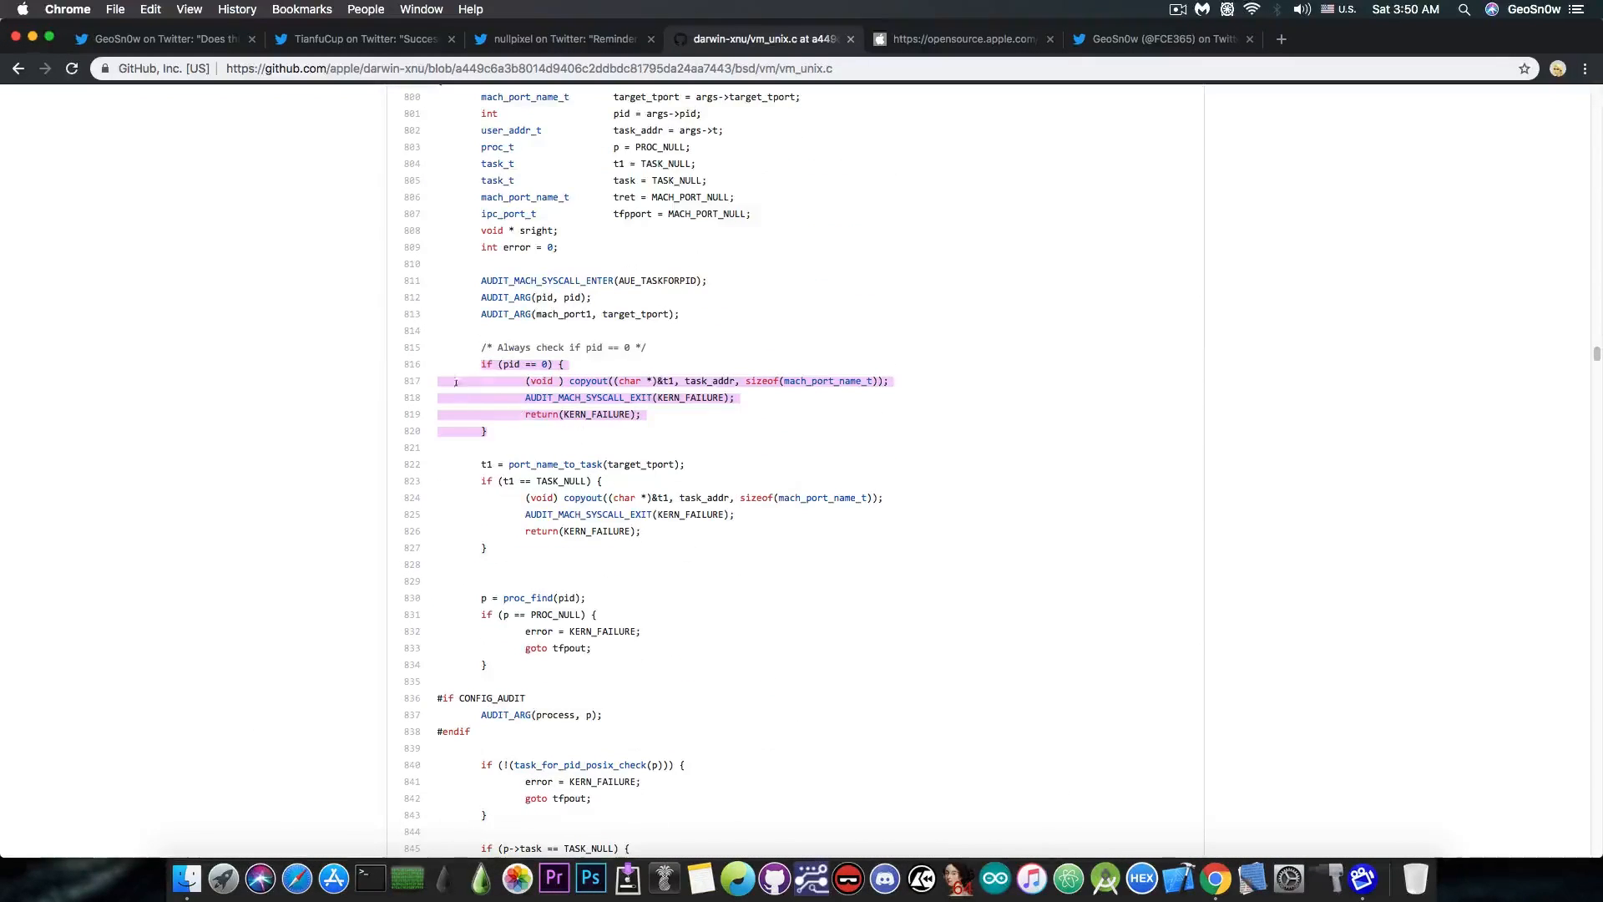